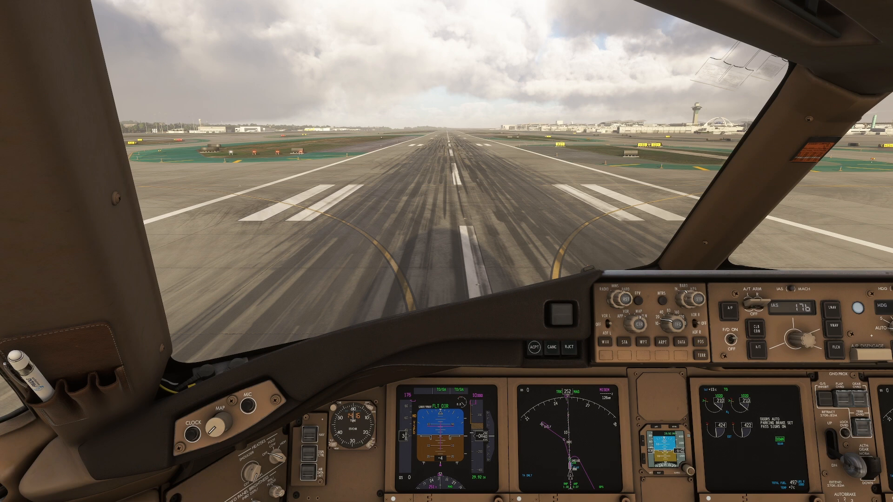
mouse_move(308, 381)
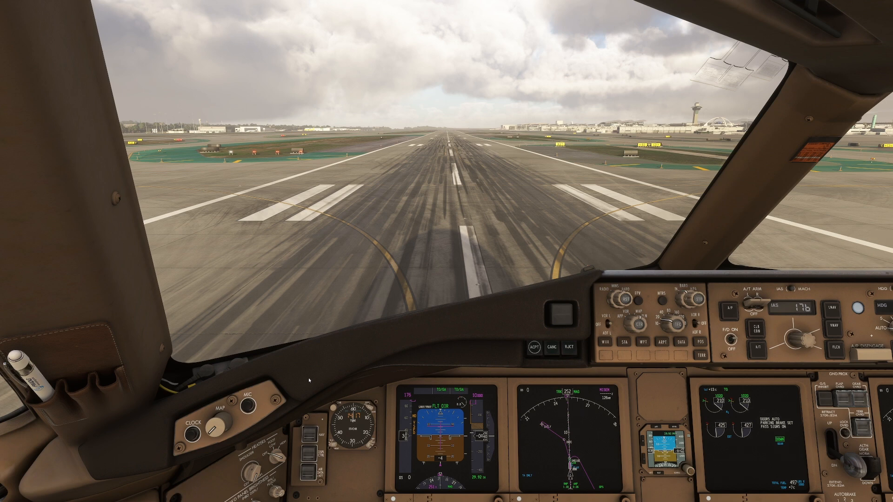
mouse_move(466, 330)
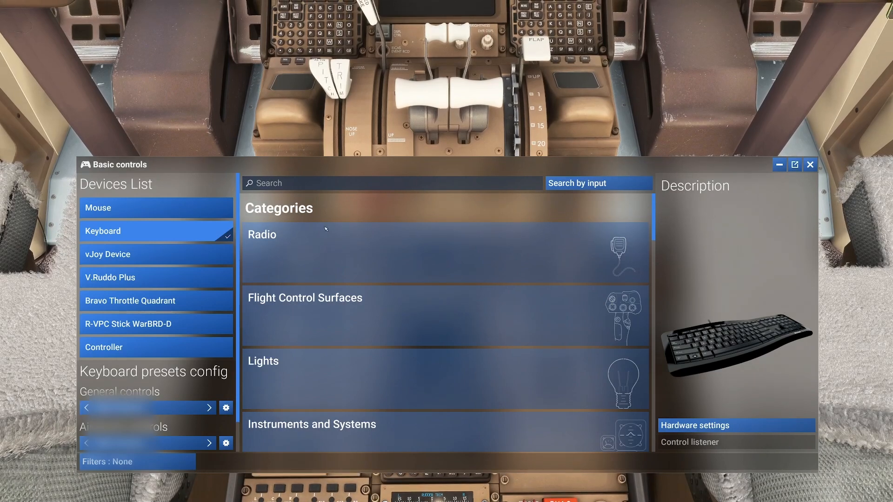
Select Bravo Throttle Quadrant and change its airplane controls preset from PMDG 777 to None
left_click(143, 301)
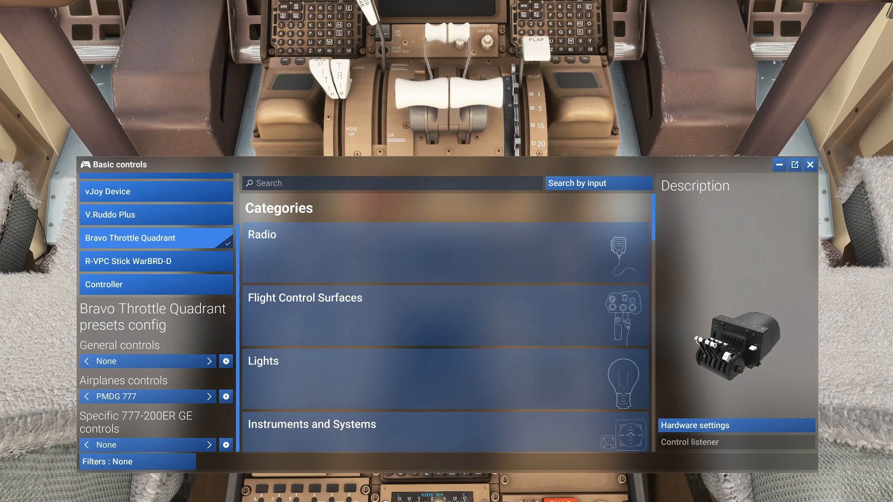
mouse_move(214, 388)
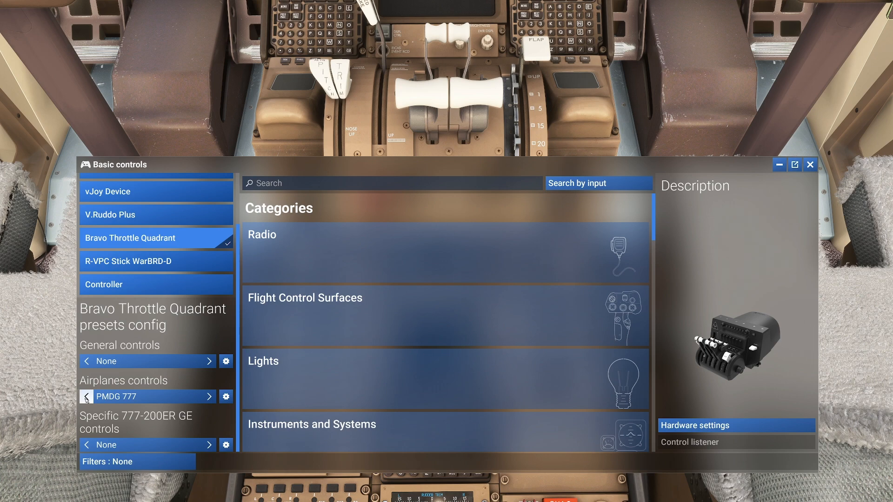
left_click(86, 396)
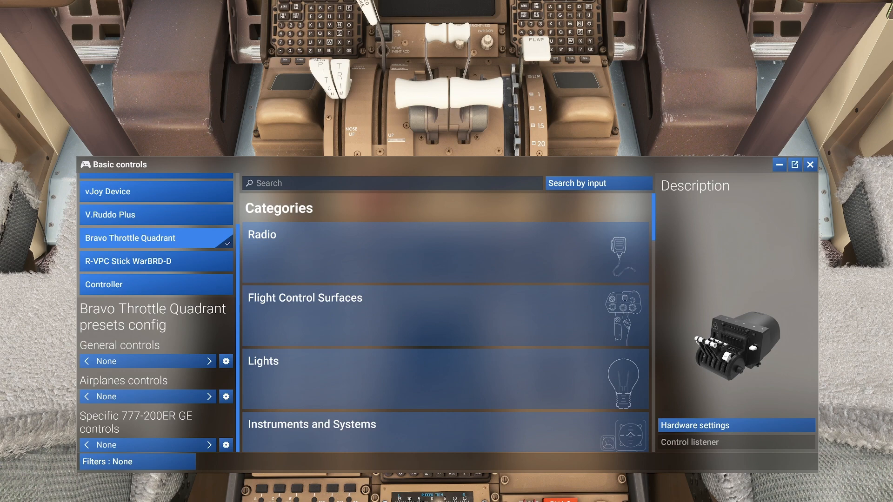
mouse_move(143, 396)
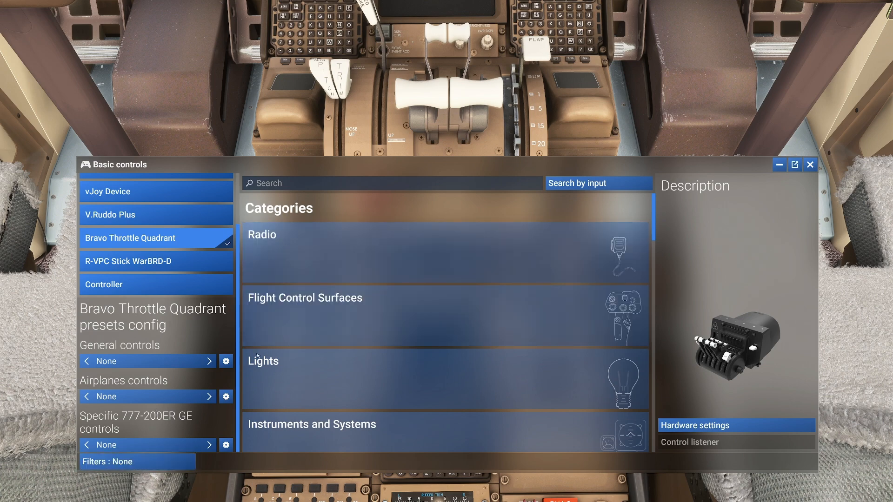
Expand Power Management's Throttle bindings and start assigning THROTTLE 1 AXIS
scroll("down", 3)
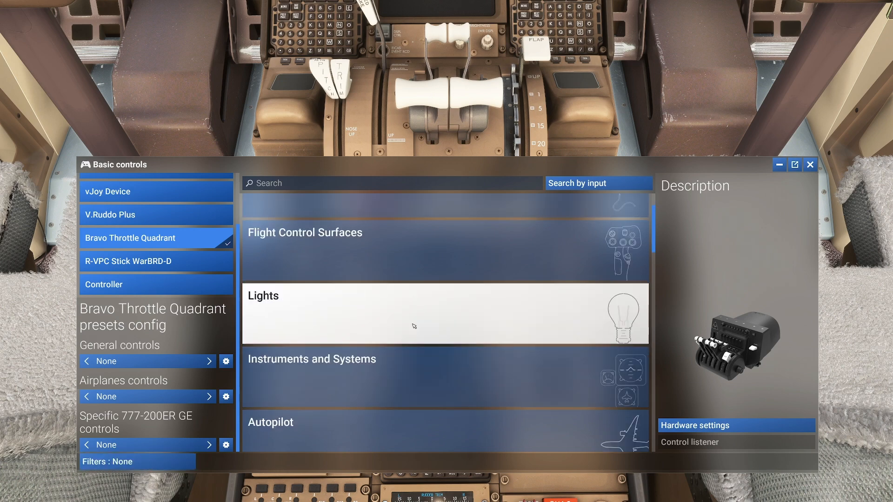
scroll("down", 3)
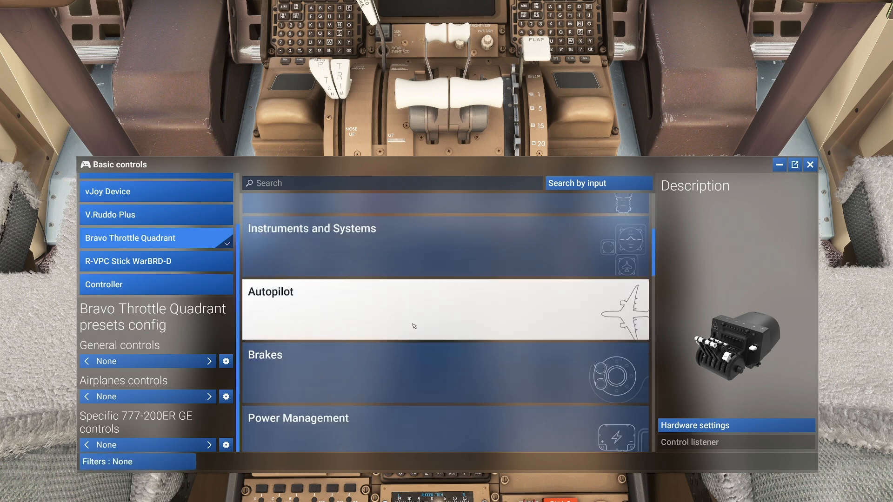
left_click(297, 418)
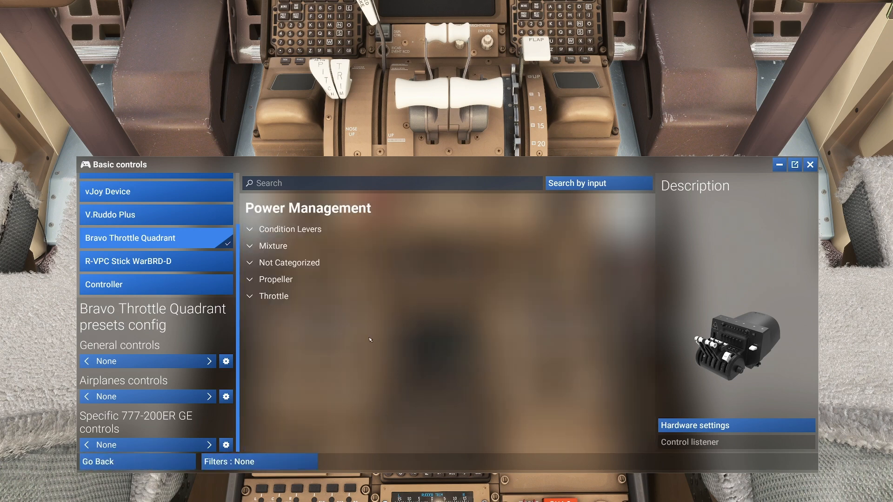
left_click(274, 296)
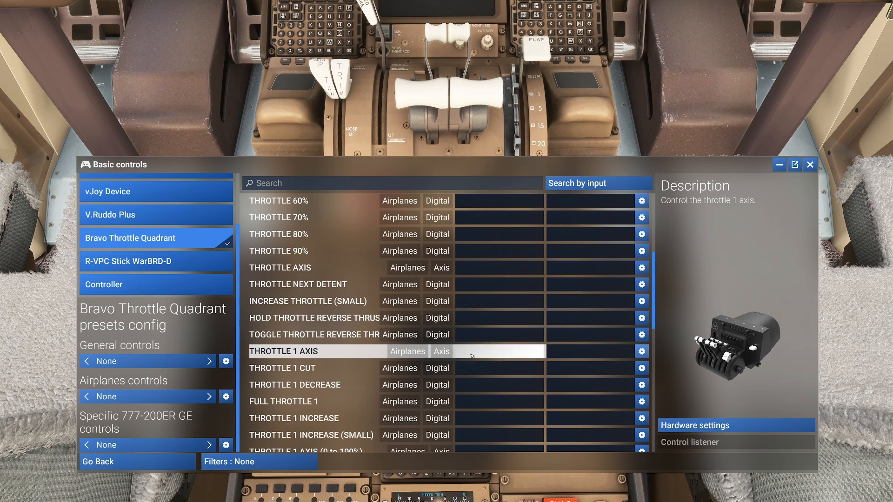
left_click(498, 351)
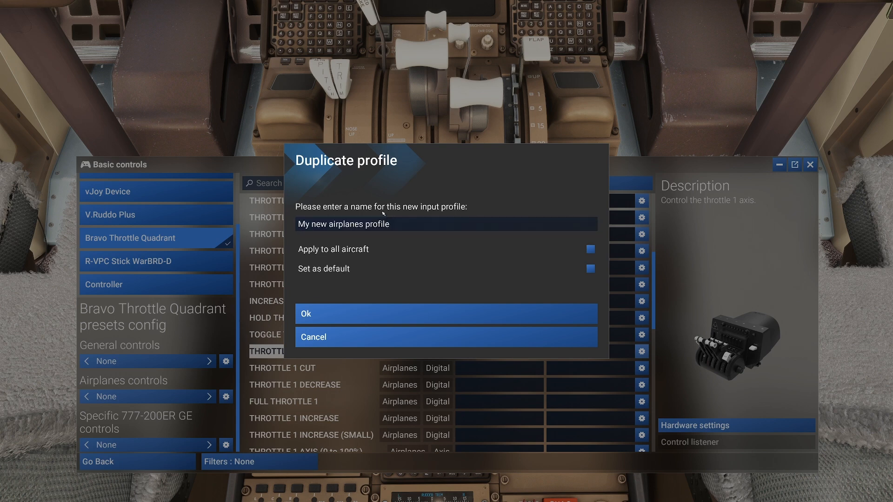
Name the duplicated airplanes profile 'PMDG 777-200'
left_click(446, 224)
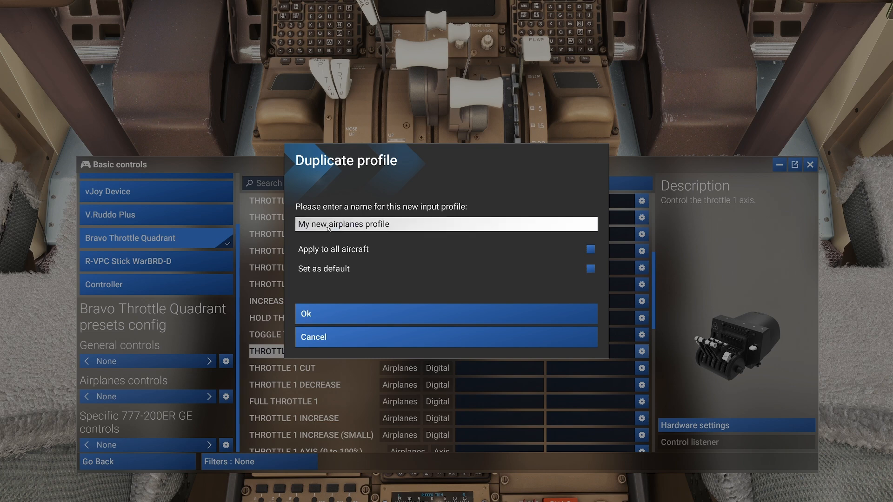
left_click(446, 224)
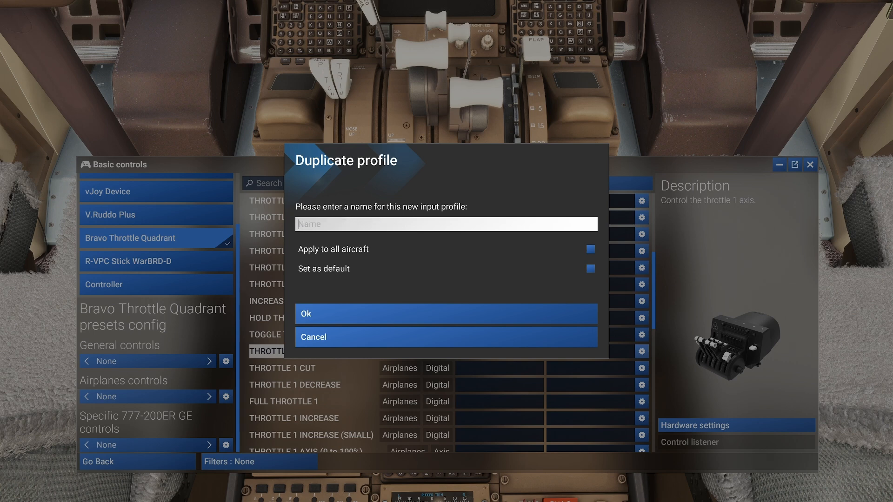
type("PMDG 7")
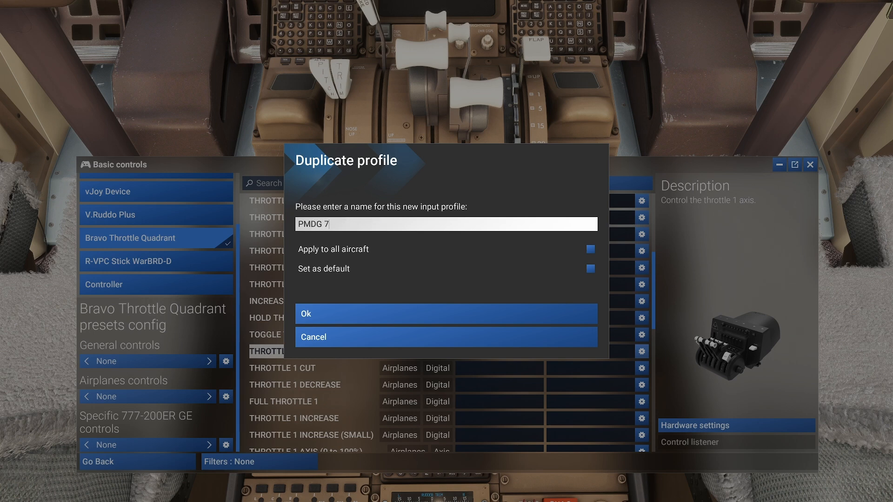
type("77-200")
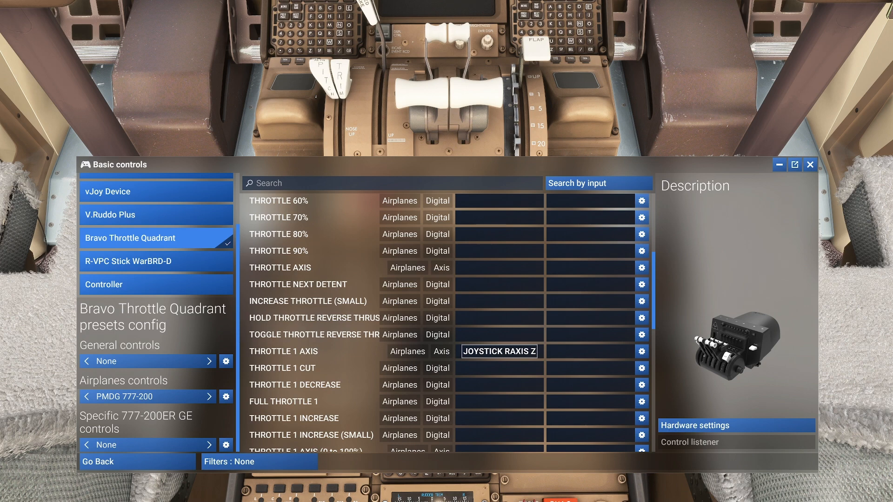
mouse_move(500, 343)
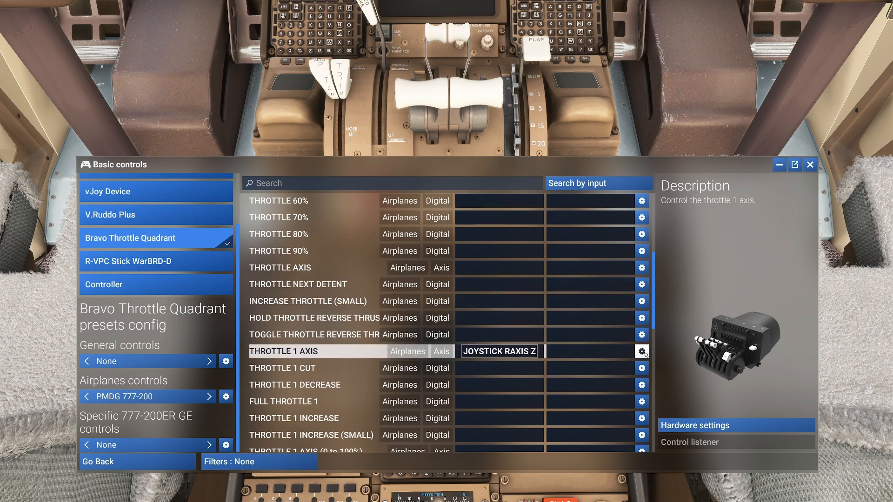
Turn on Set inverted axis for THROTTLE 1 AXIS's JOYSTICK RAXIS Z binding
left_click(641, 351)
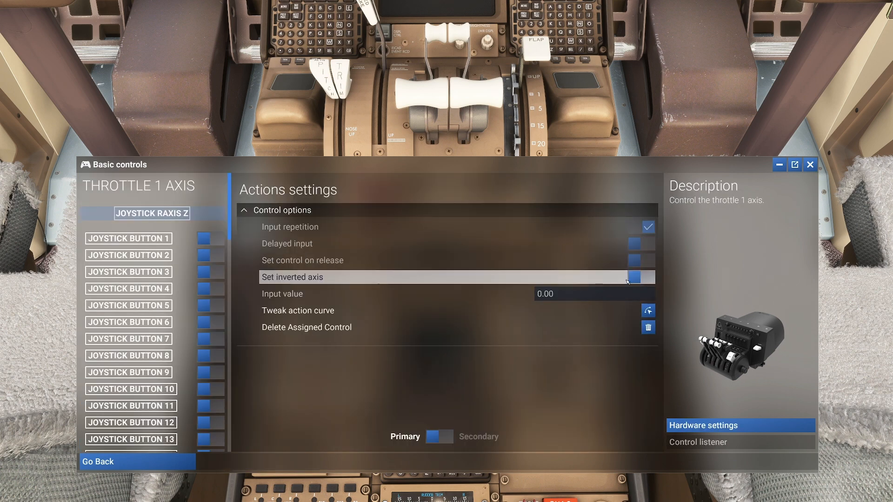
left_click(648, 277)
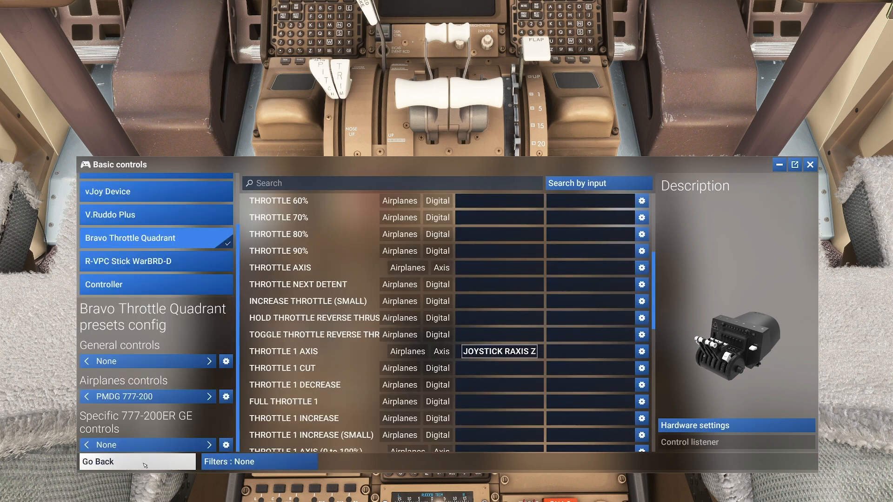
Bind the second lever, JOYSTICK RAXIS Y, to THROTTLE 2 AXIS and open its settings
left_click(308, 301)
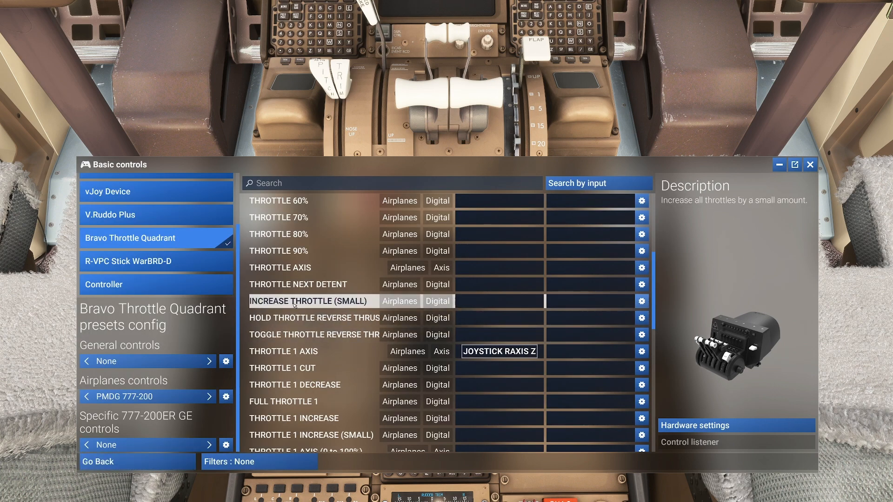
scroll("down", 3)
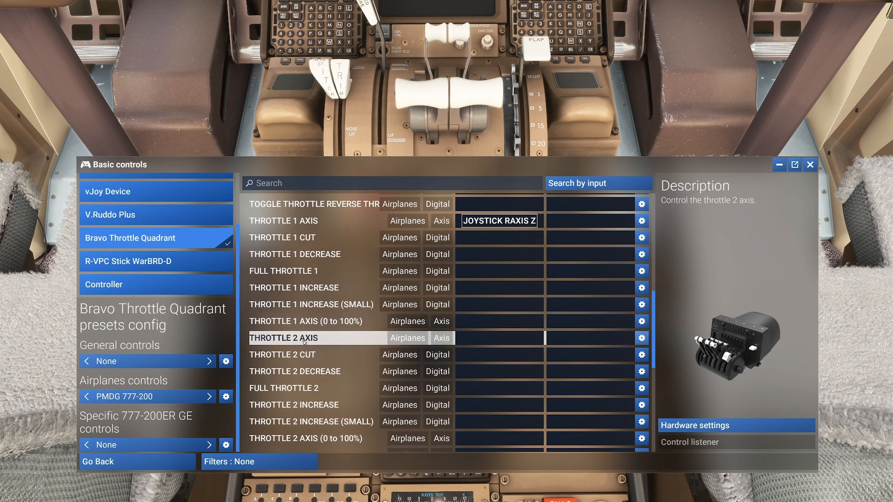
left_click(307, 438)
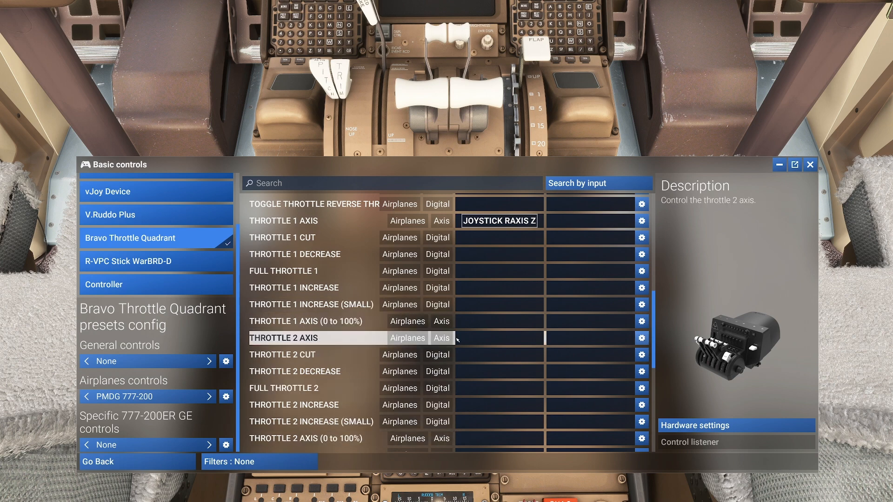
left_click(497, 338)
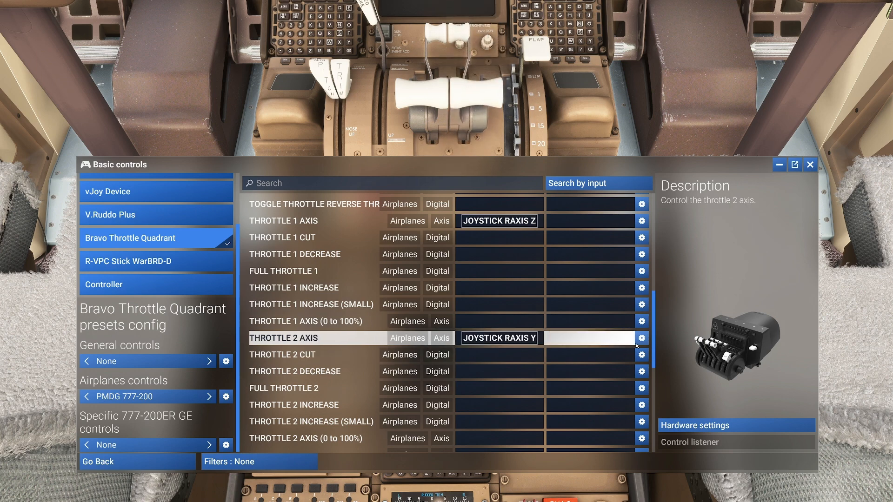
left_click(641, 338)
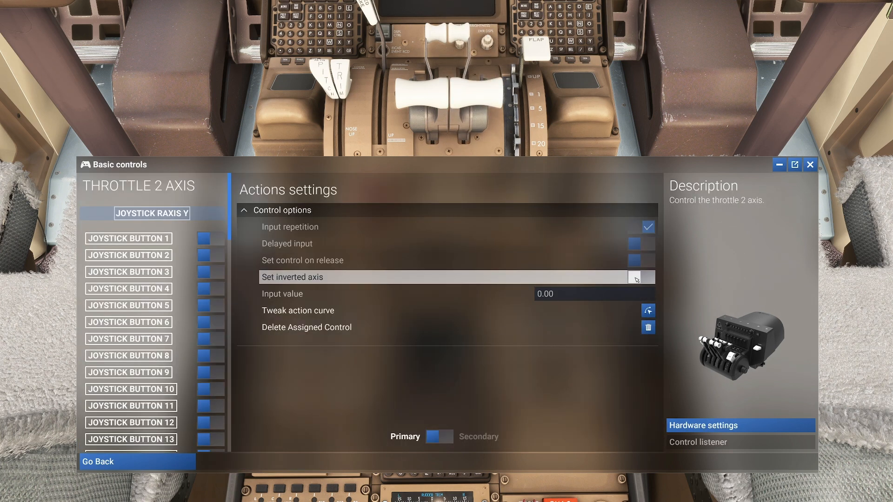
Tick Set inverted axis for THROTTLE 2 AXIS and return to the controls list
left_click(648, 277)
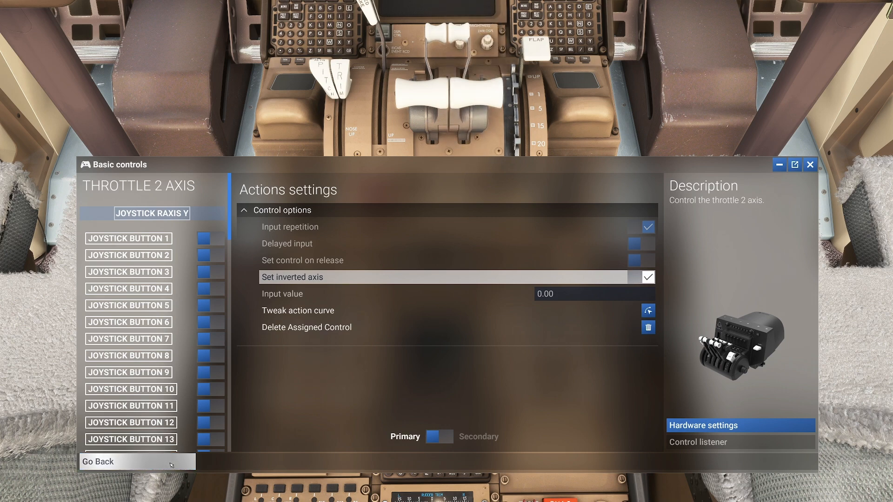
mouse_move(170, 462)
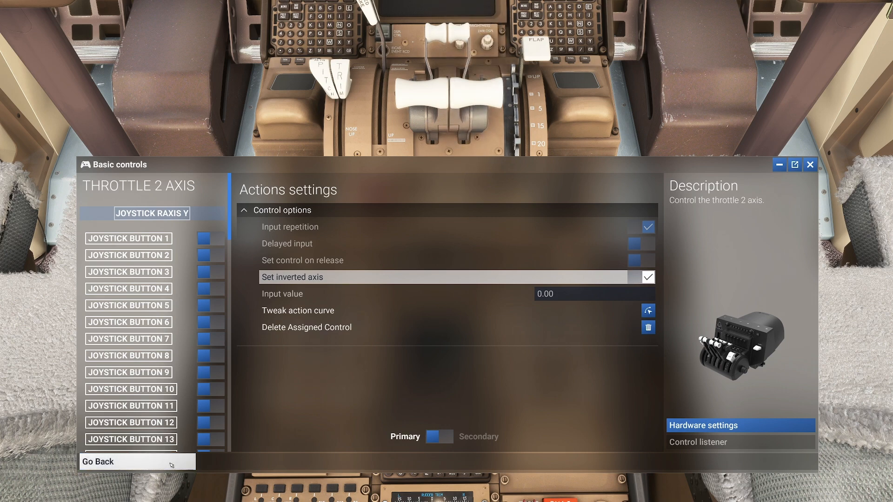
left_click(122, 462)
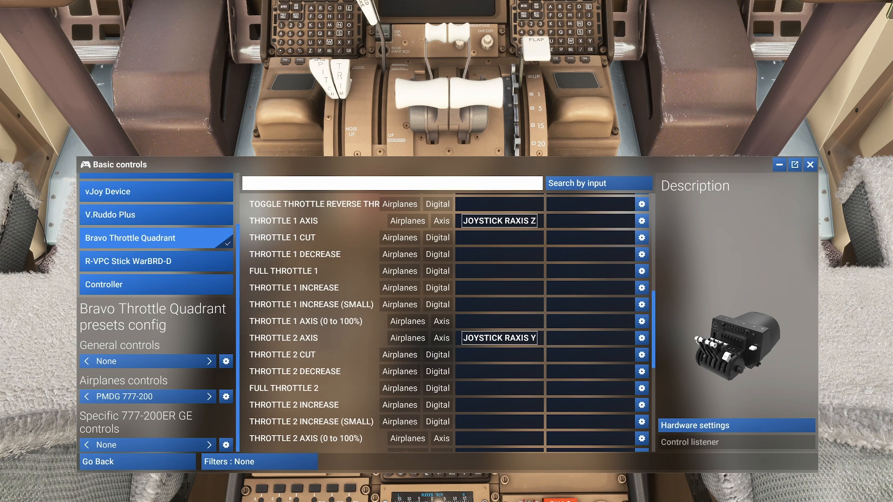
Search 'reverse' and bind HOLD THROTTLE REVERSE THRUST to joystick buttons 10 and 11
type("h")
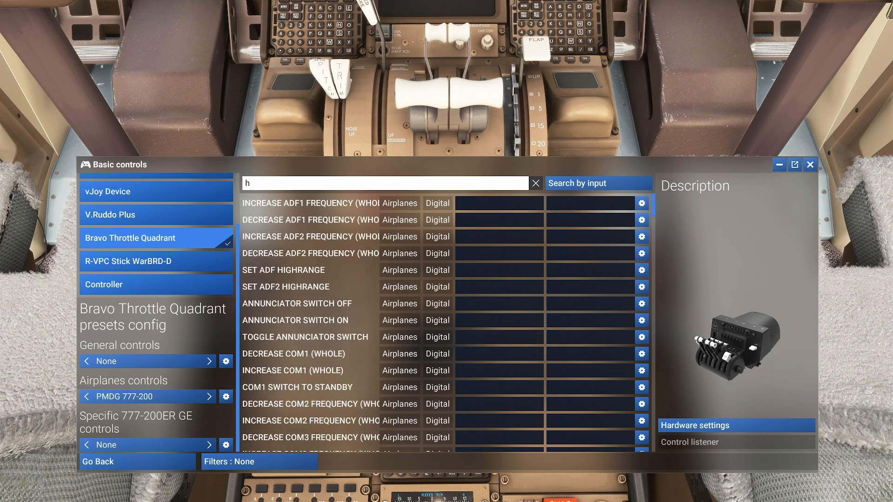
type("reverse")
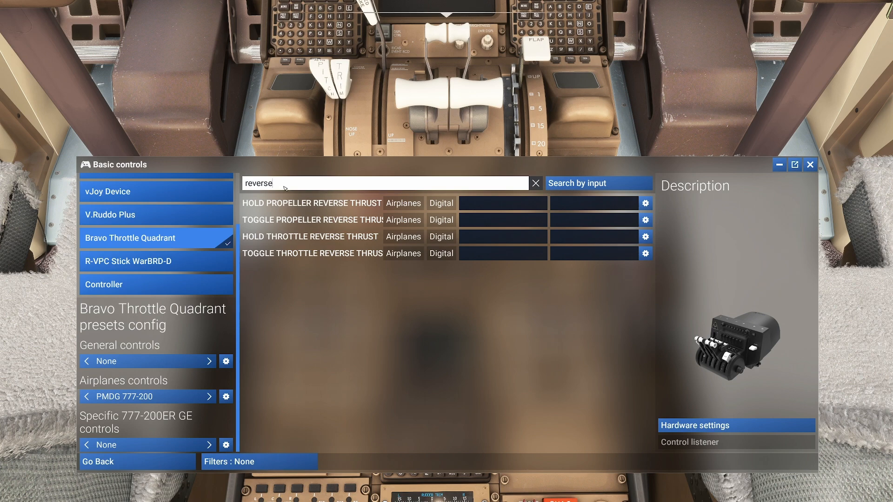
left_click(310, 237)
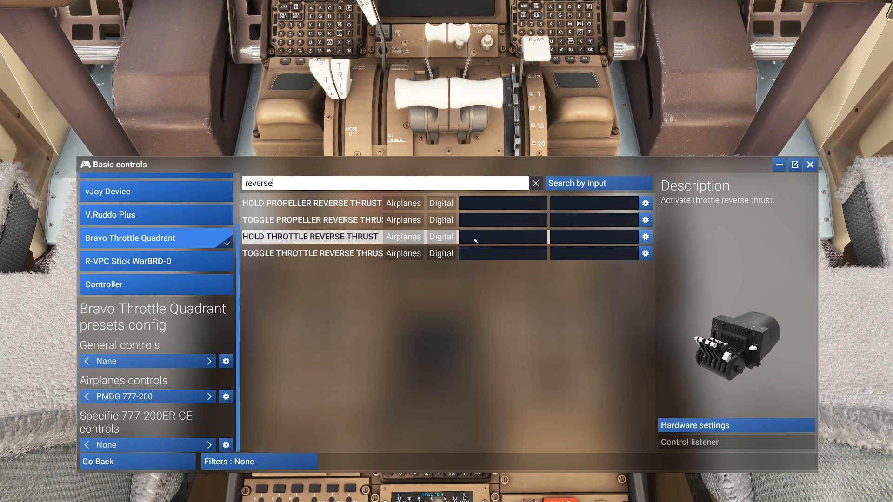
left_click(502, 236)
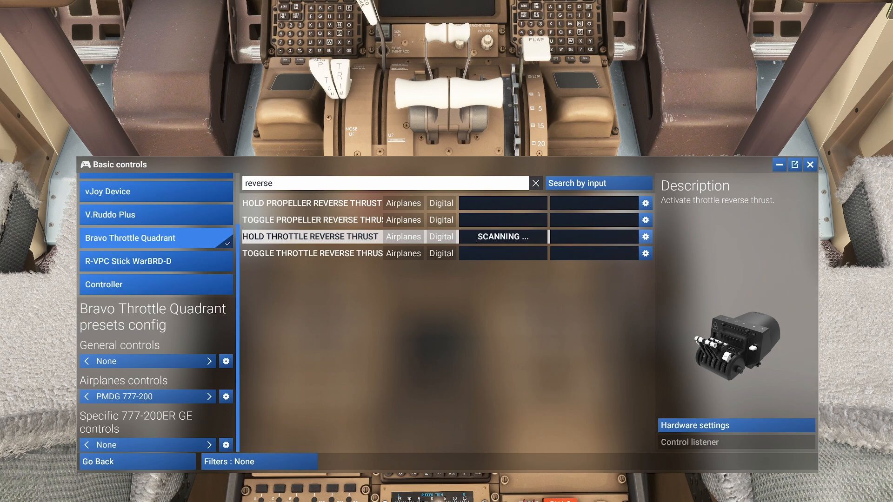
left_click(503, 237)
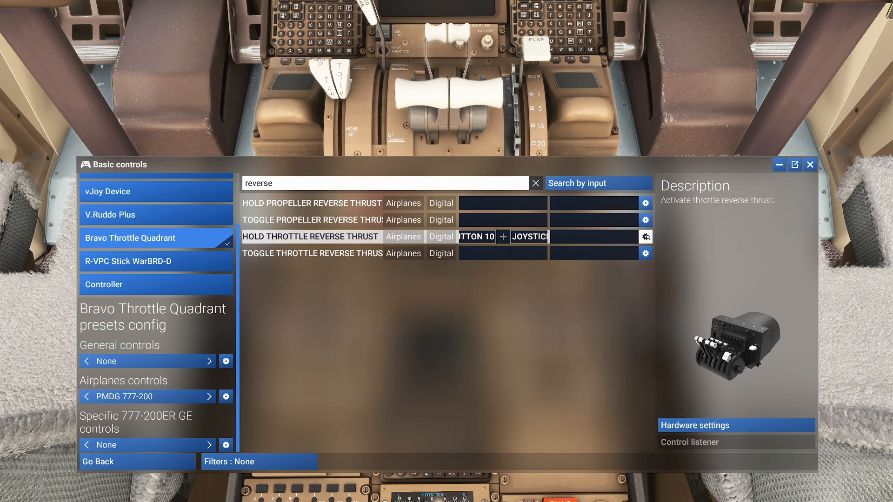
left_click(645, 237)
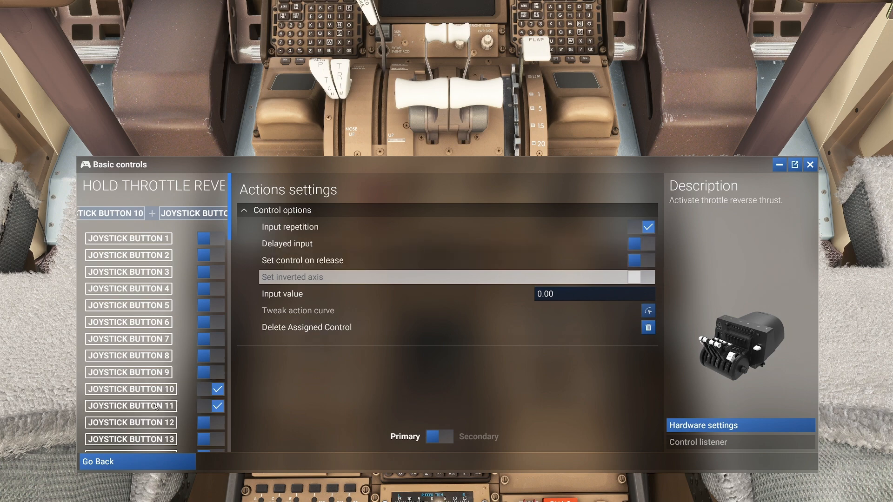
Leave the reverse thrust settings and search the controls for 'spoiler'
left_click(131, 406)
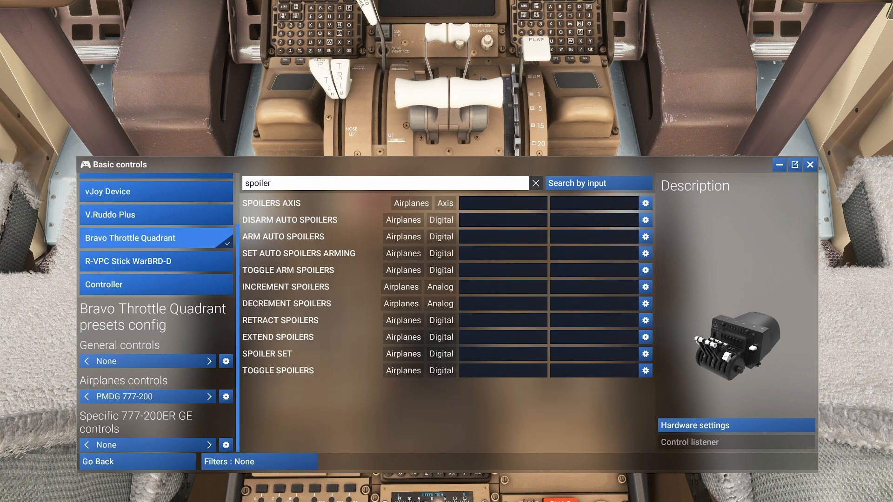
mouse_move(484, 203)
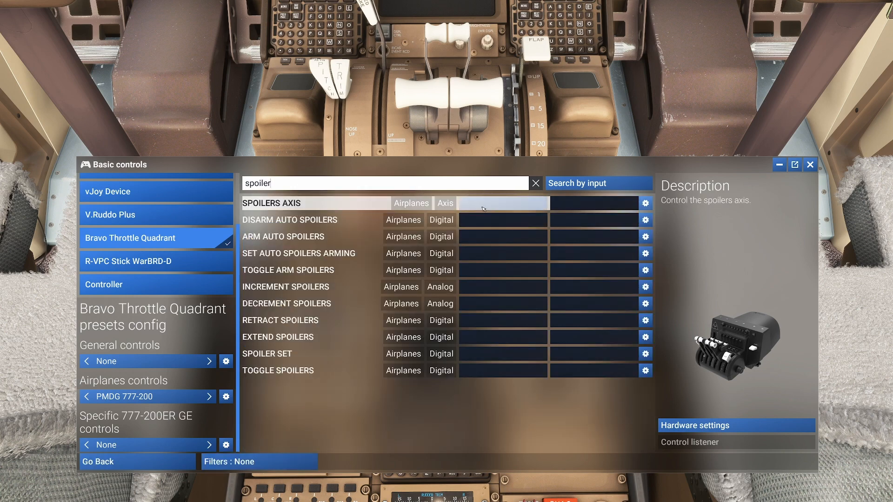
Bind the spoiler lever (JOYSTICK LAXIS Y) to SPOILERS AXIS and clear the search
left_click(503, 202)
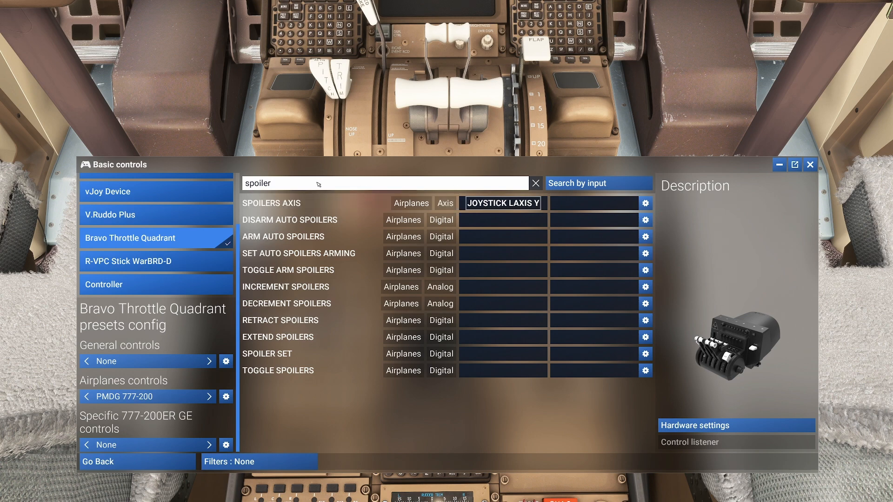
left_click(533, 183)
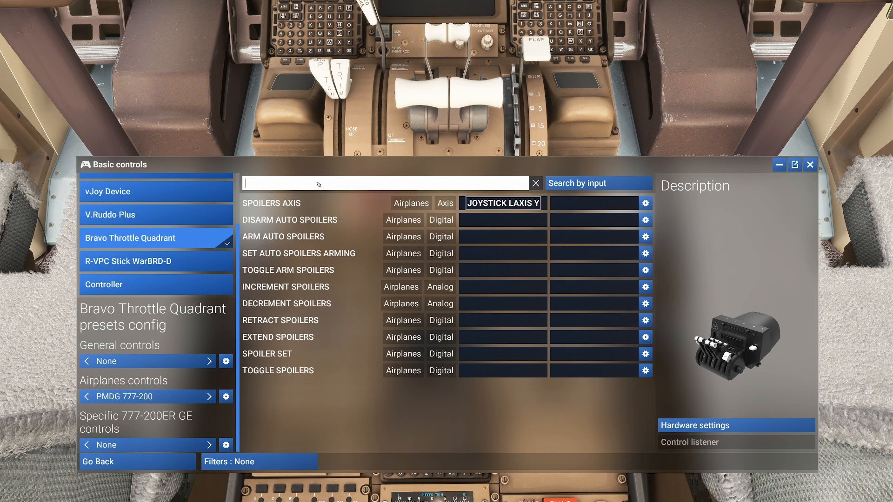
Search 'flaps', bind FLAPS AXIS to JOYSTICK LAXIS Z, and filter to assigned controls
type("flaps")
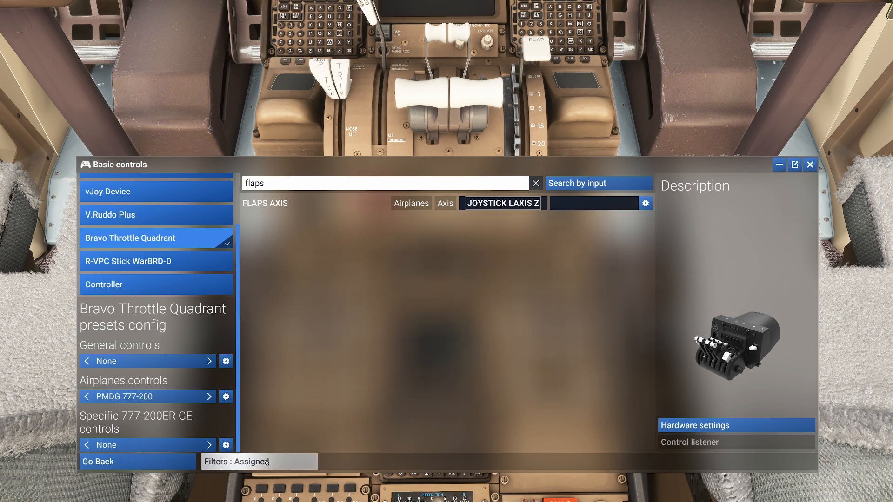
Clear the flaps search so the flaps, spoilers, reverse thrust and both throttles all show
left_click(534, 183)
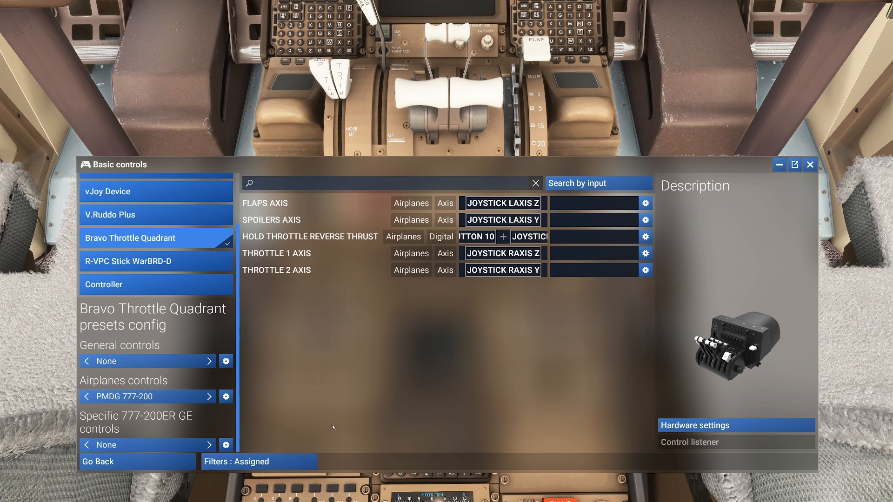
mouse_move(406, 363)
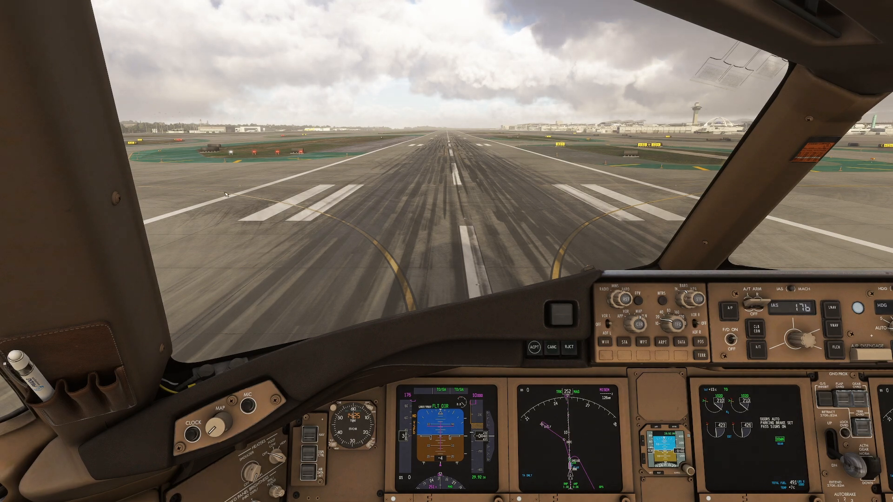
mouse_move(350, 294)
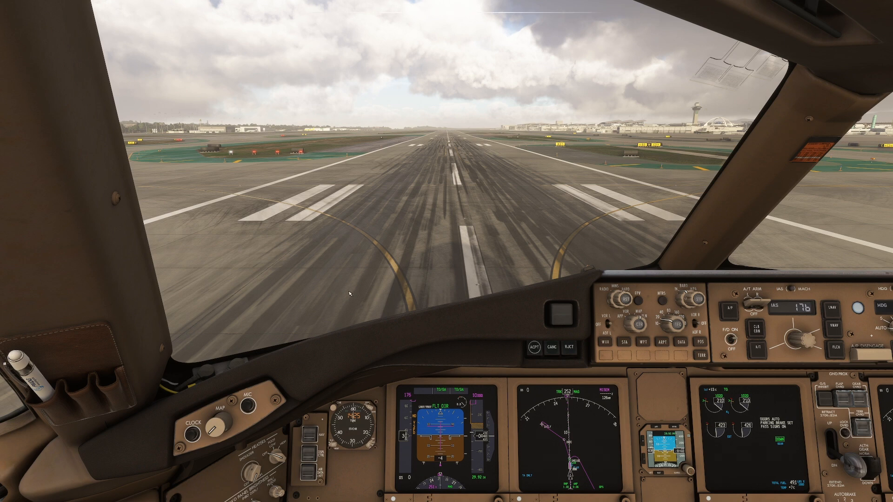
mouse_move(394, 220)
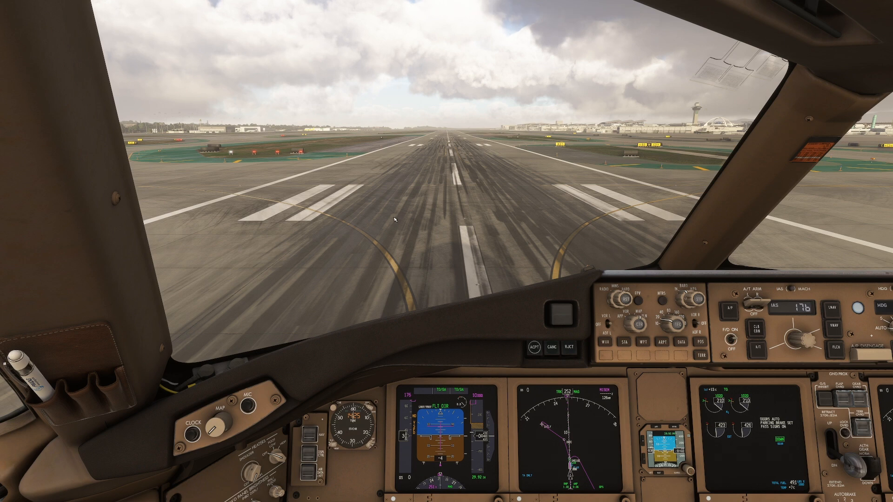